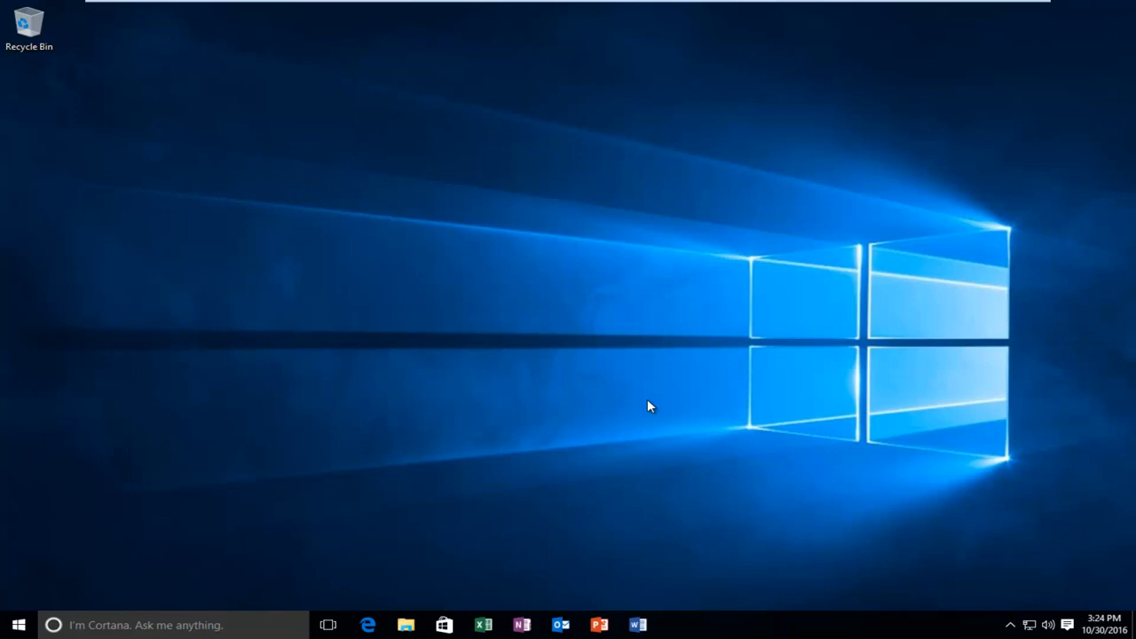
pyautogui.moveTo(223, 472)
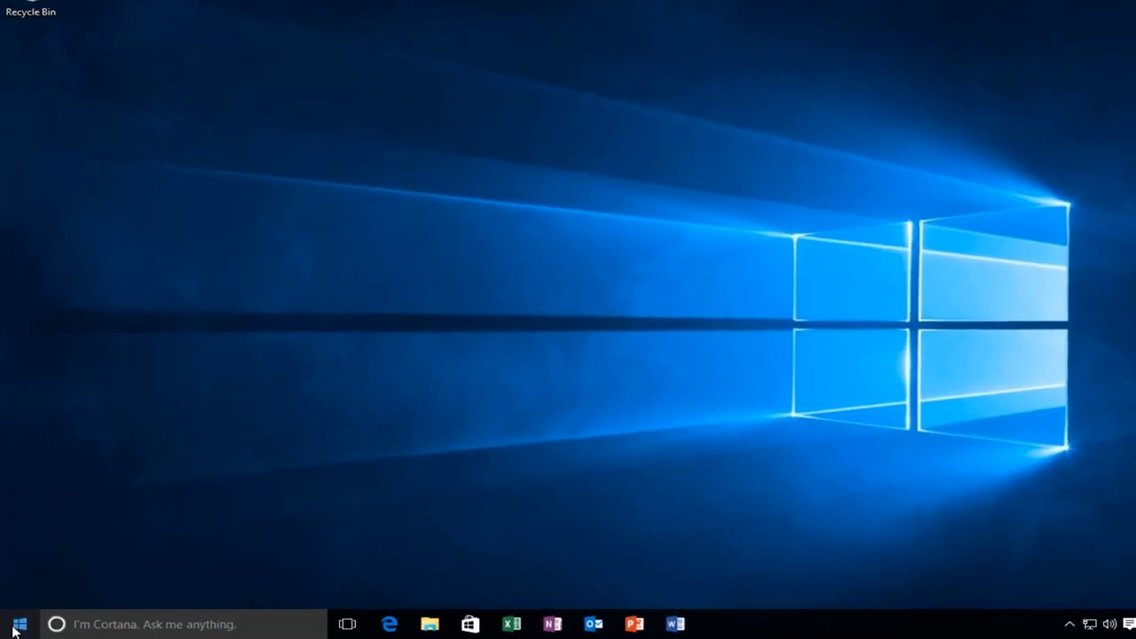
# Launch Command Prompt (Admin) from the Start context menu and approve the UAC prompt
pyautogui.rightClick(17, 625)
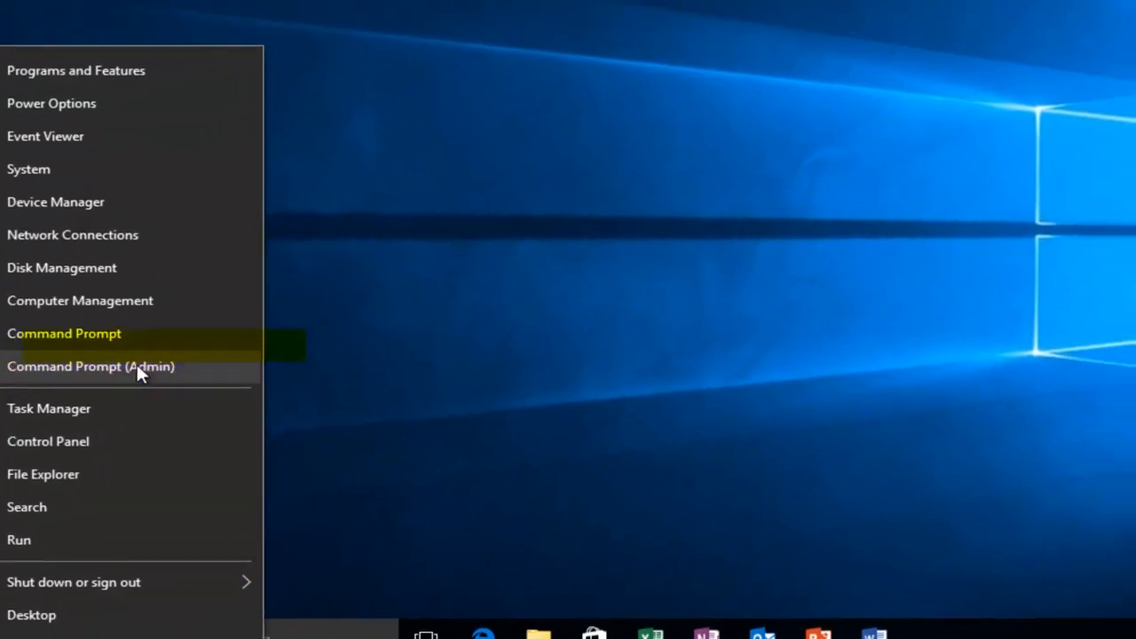
pyautogui.click(90, 365)
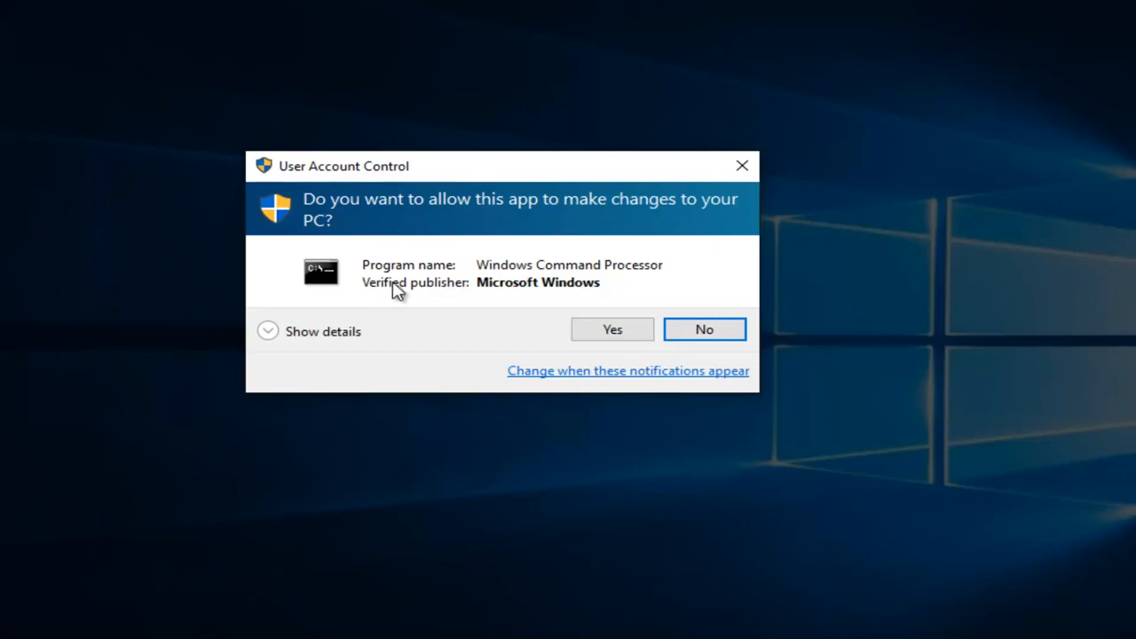
pyautogui.click(611, 329)
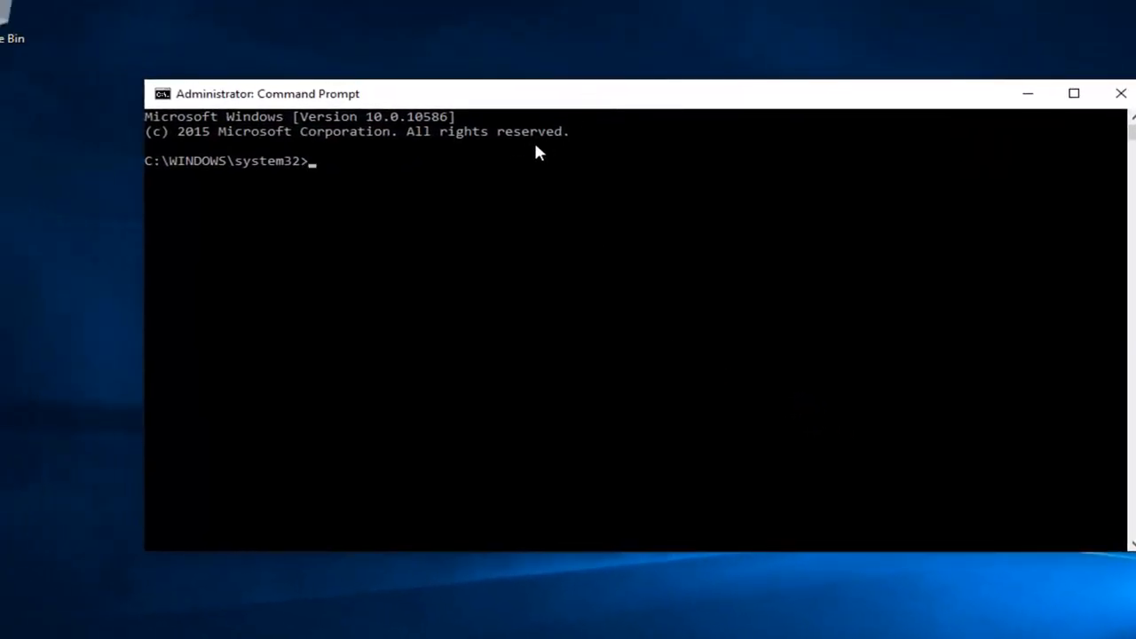
pyautogui.moveTo(524, 167)
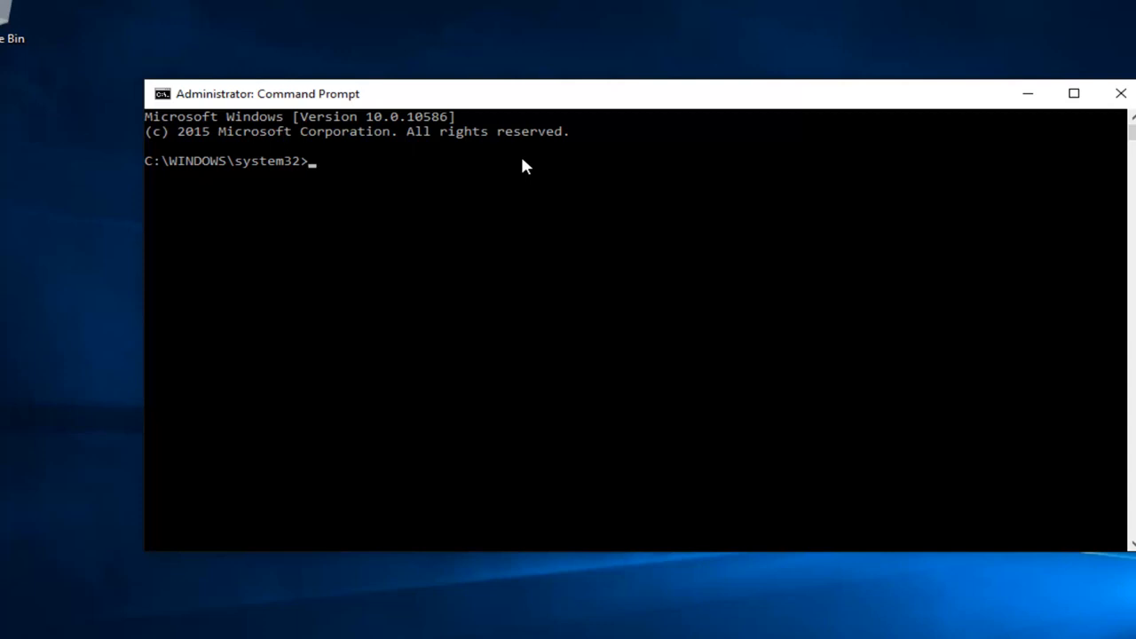
# Run reg.exe add on HKLM\...\atapi\Controller0 setting EnumDevice1 as REG_DWORD 0x00000001
pyautogui.write('reg.exe add "HKLM\\System\\CurrentControlSet\\Services\\atapi\\Controller0" /f /v EnumDevice1 /t REG_DWORD /d 0x00000001')
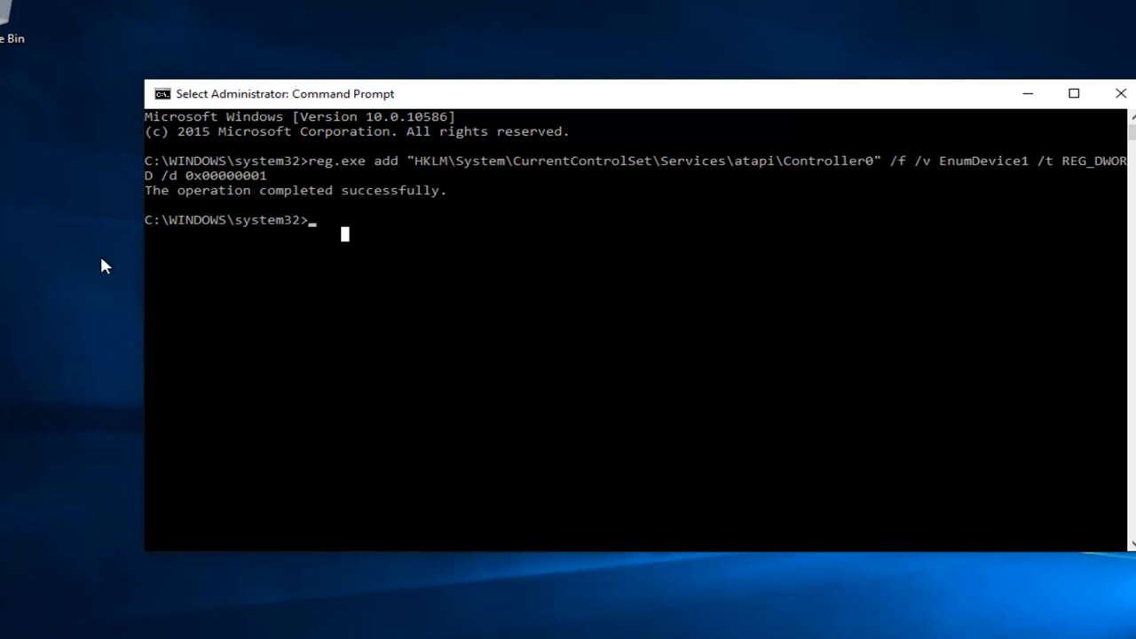
pyautogui.moveTo(674, 246)
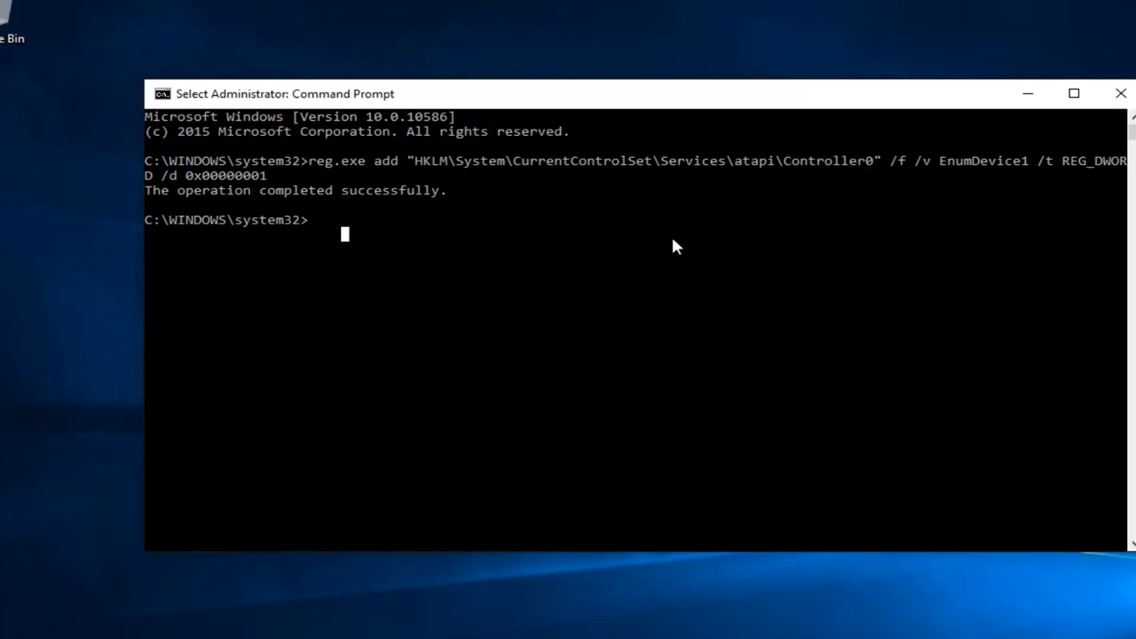
pyautogui.moveTo(234, 205)
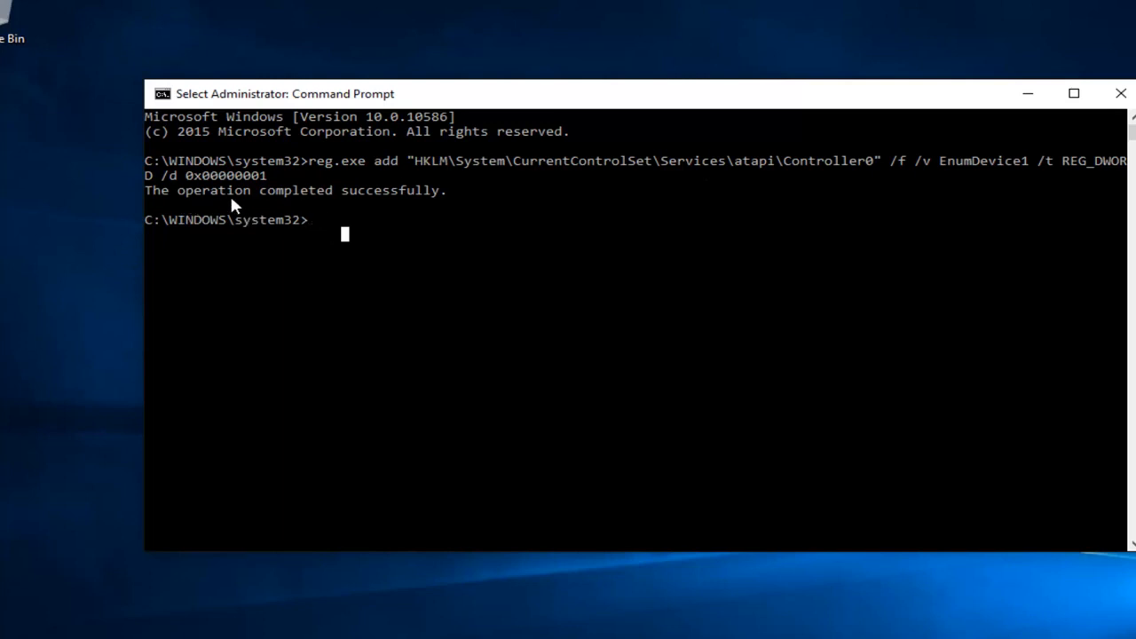